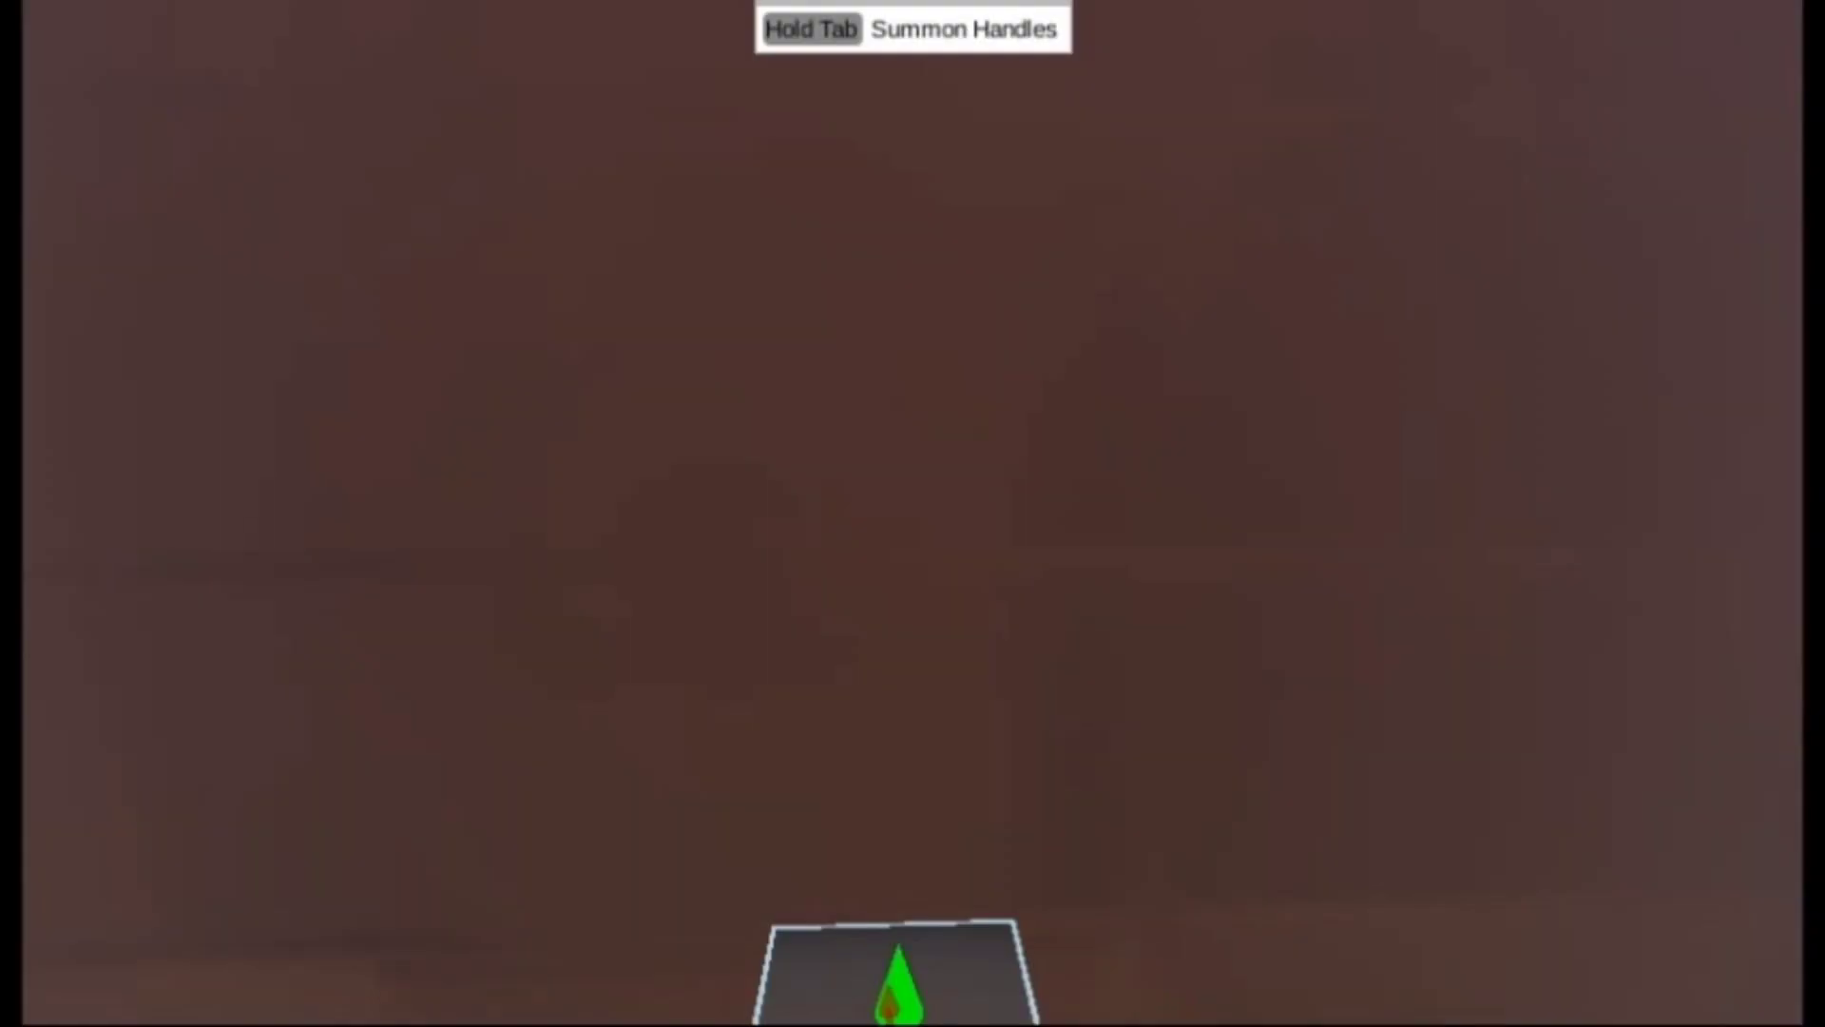
Show the transform handles on the tapered box so its rotation ring appears
{"action": "key", "text": "tab"}
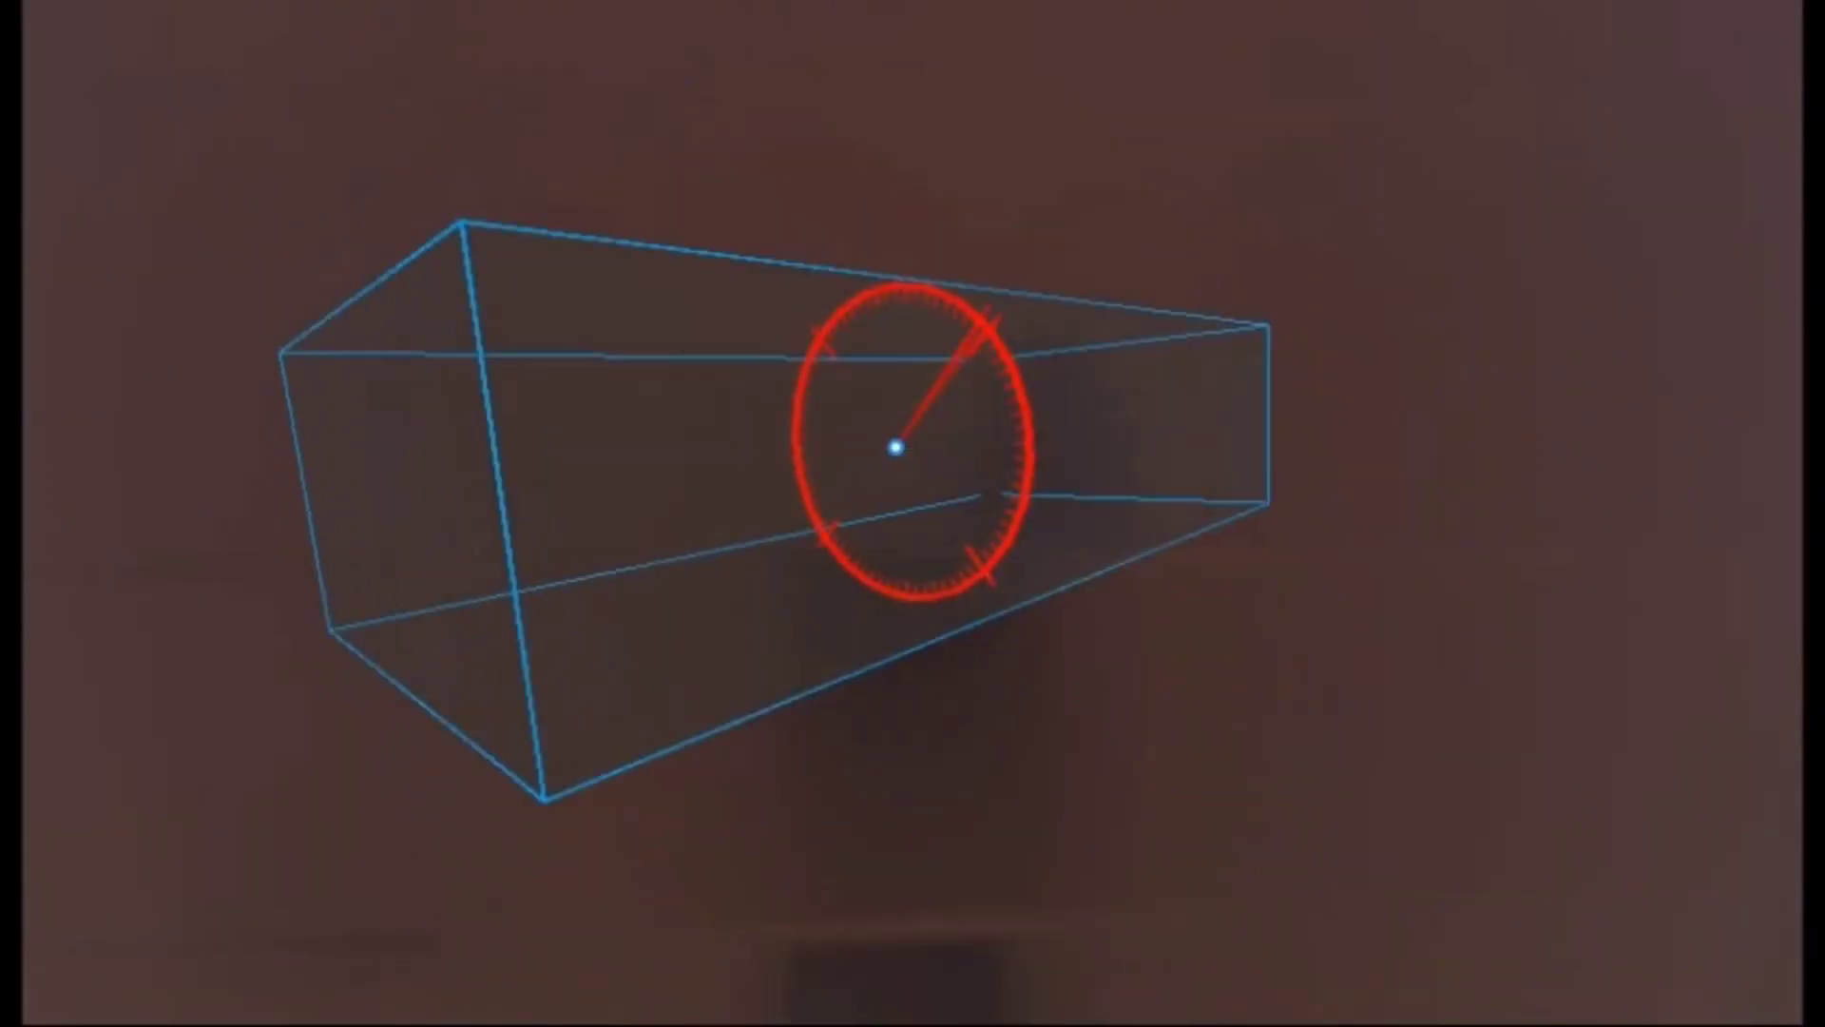